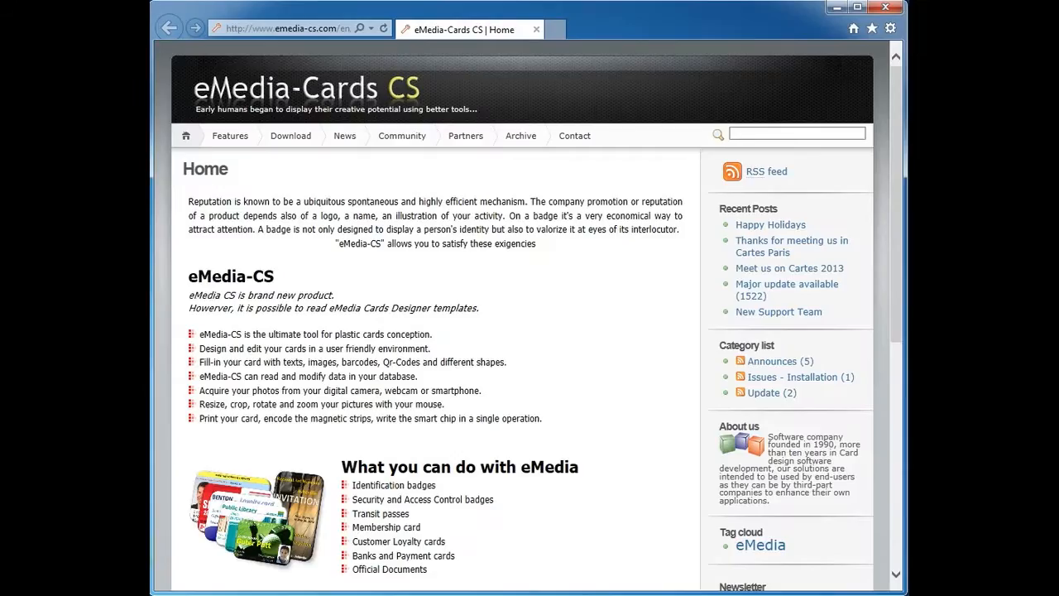
mouse_move(284, 141)
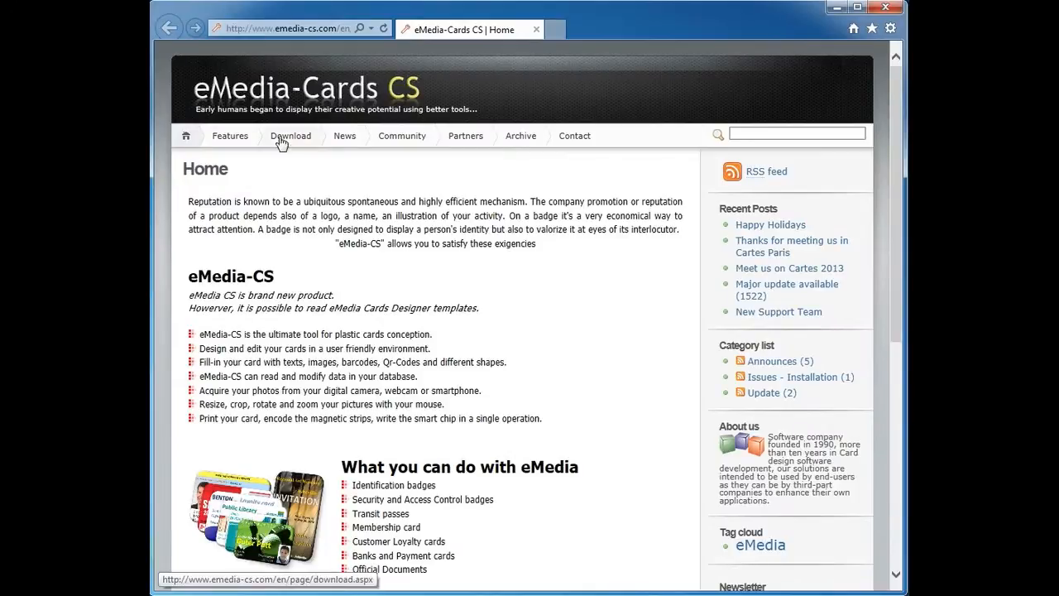
Download the eMedia-CS setup zip from the site's Download page and save it to the Desktop.
click(292, 135)
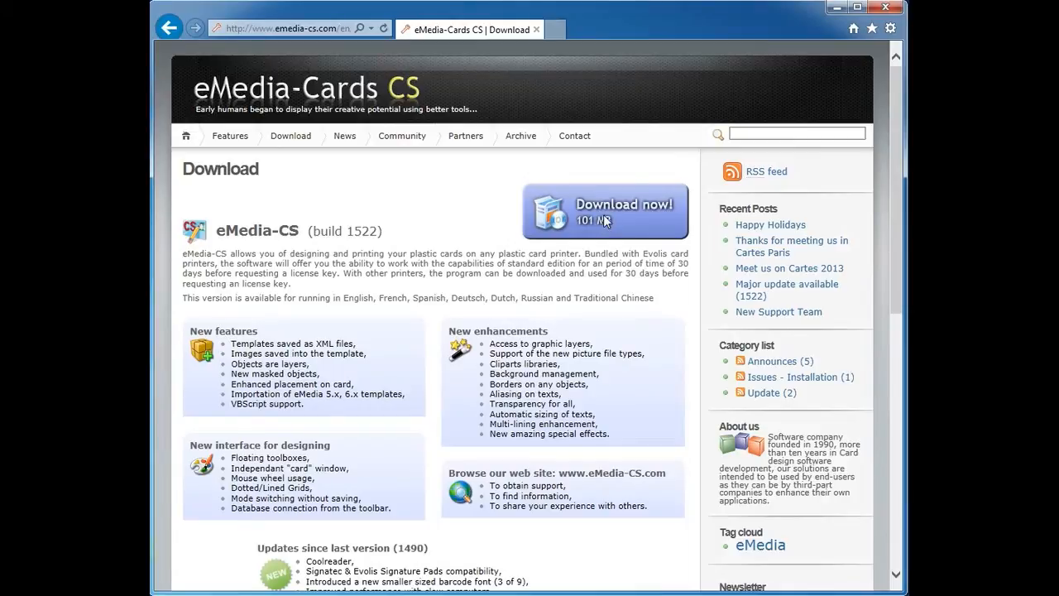
click(606, 212)
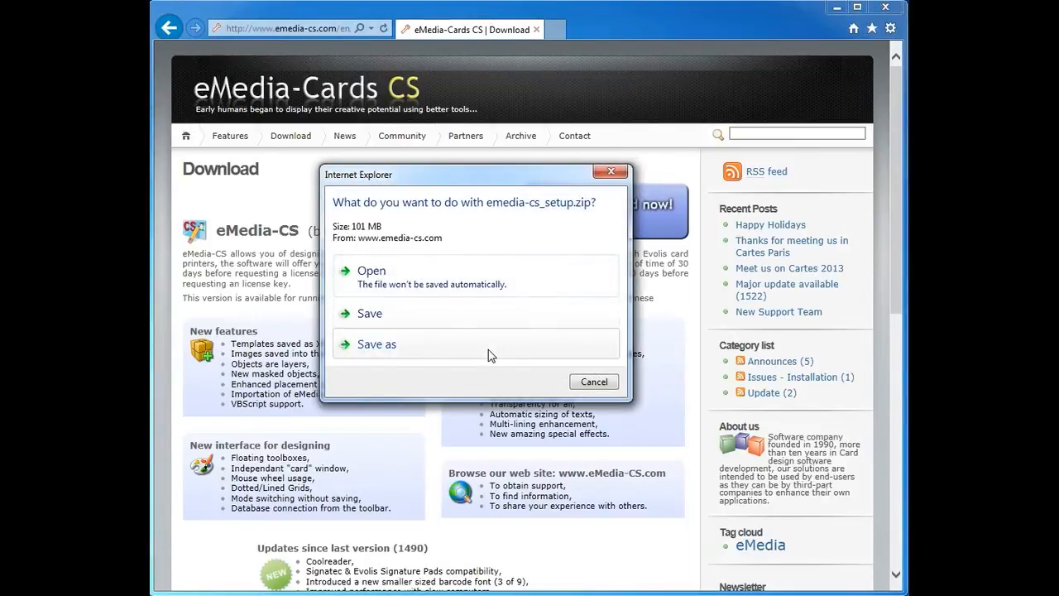
click(377, 343)
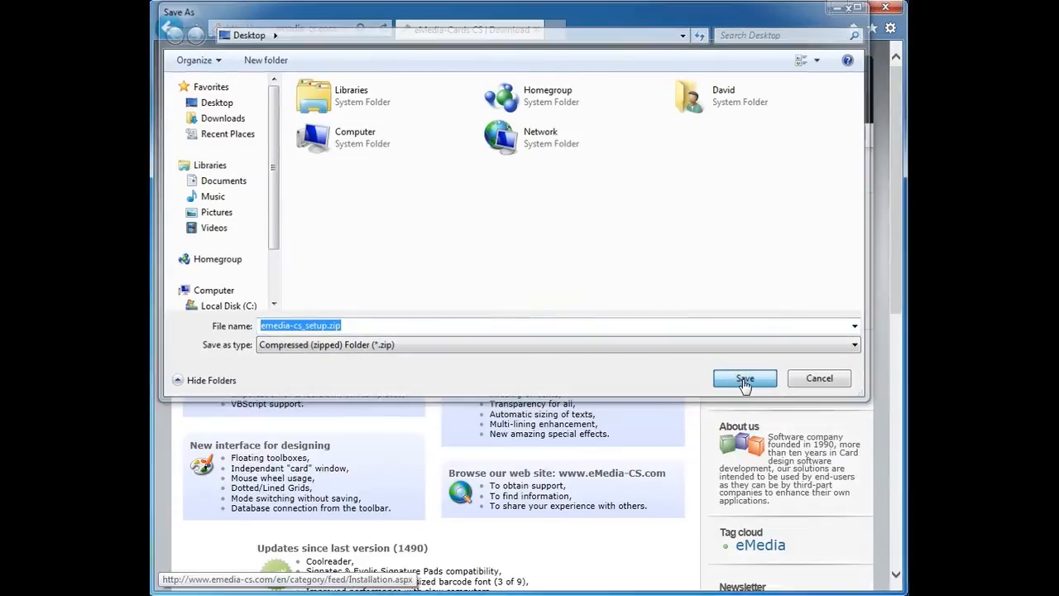
click(744, 378)
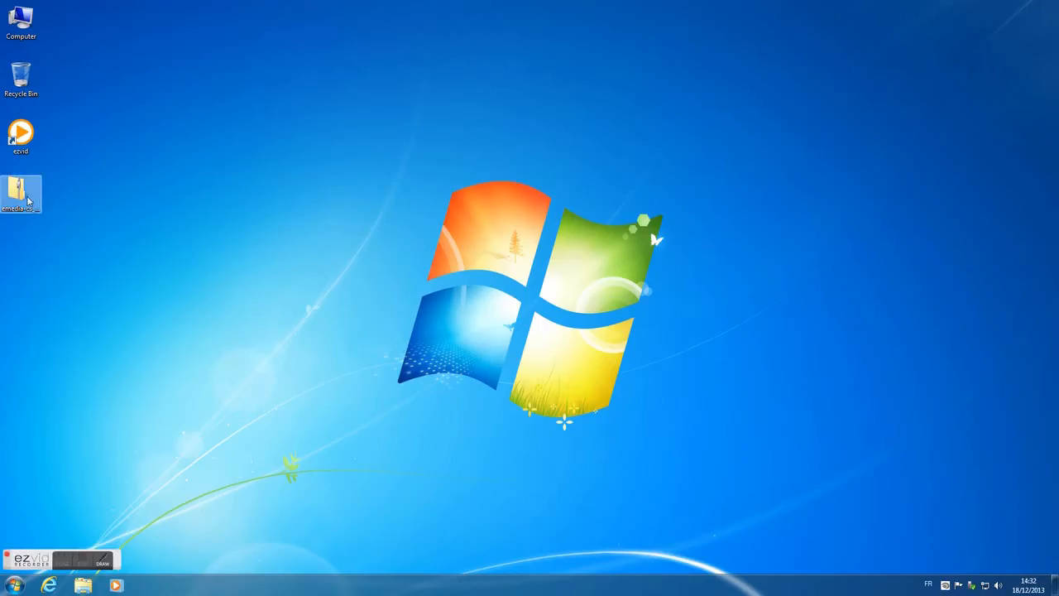
Launch Setup-1522.exe from inside emedia-cs_setup.zip, bringing up the security warning.
double_click(19, 192)
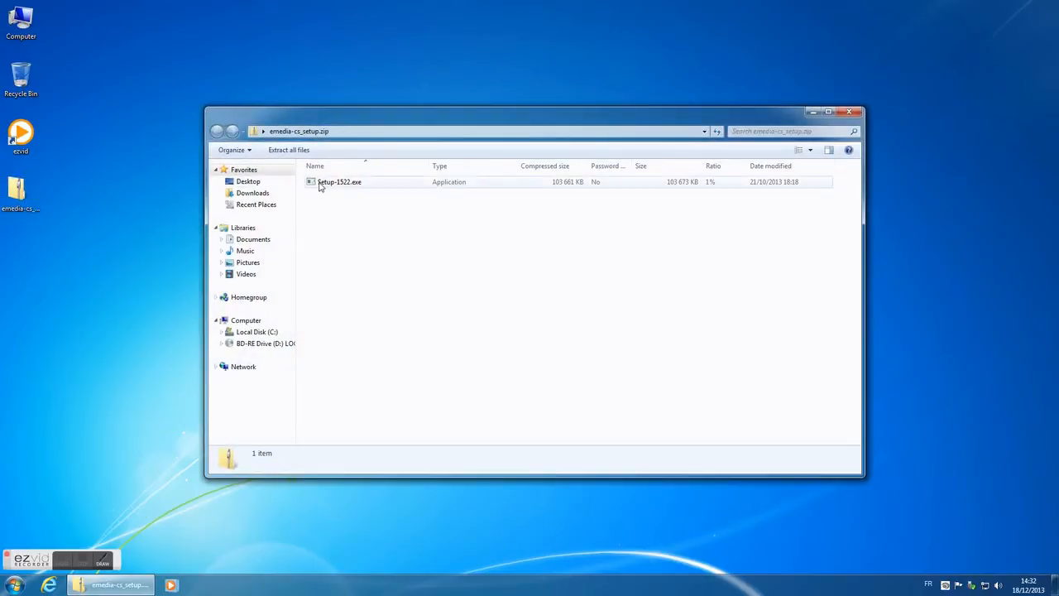
click(339, 180)
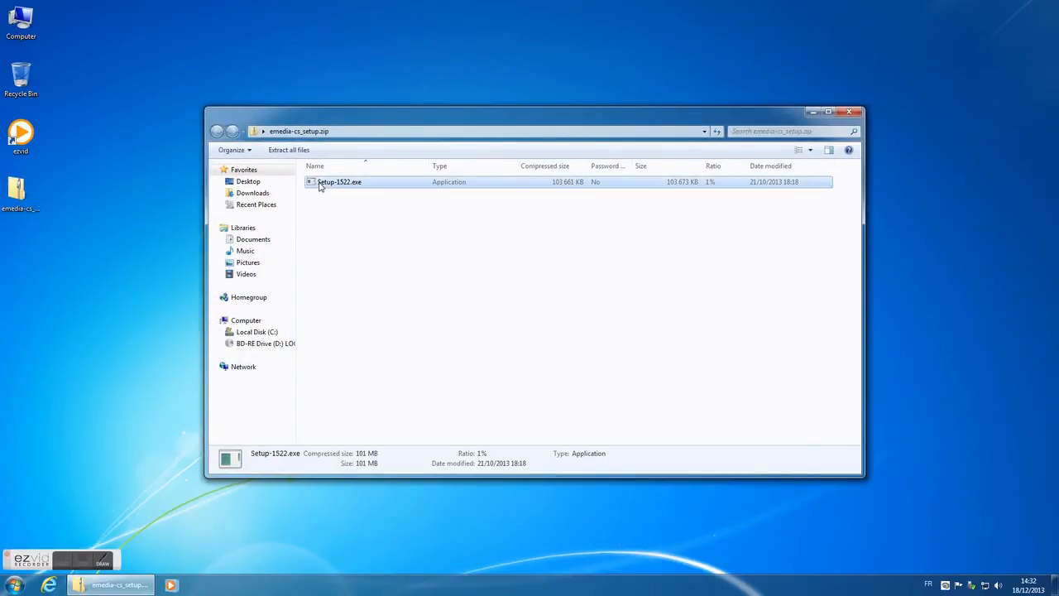
double_click(340, 181)
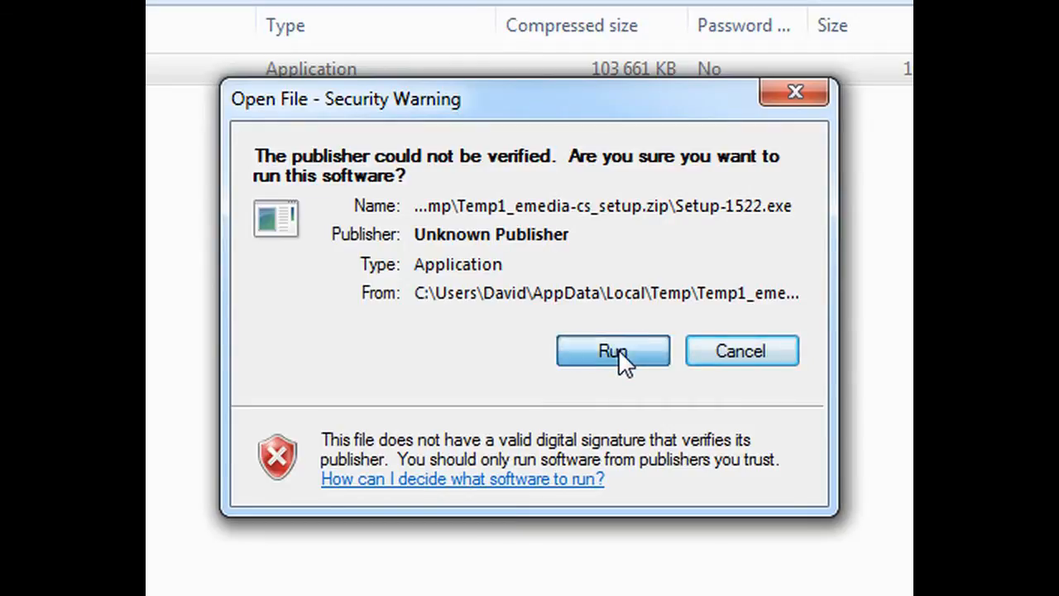
Run the unverified installer in English and accept the license agreement, reaching the folder choice.
click(612, 350)
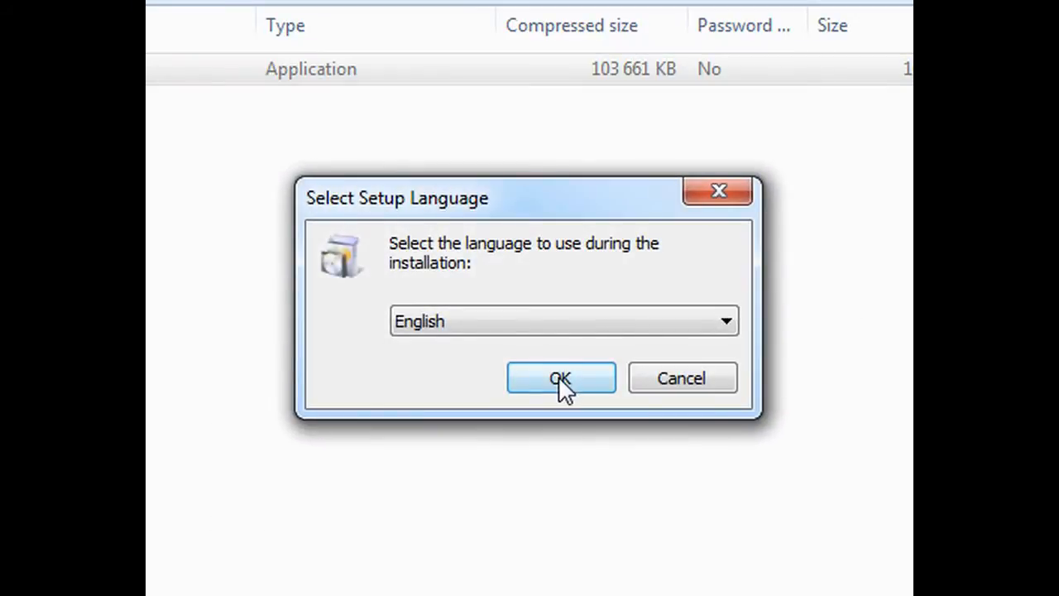
click(559, 377)
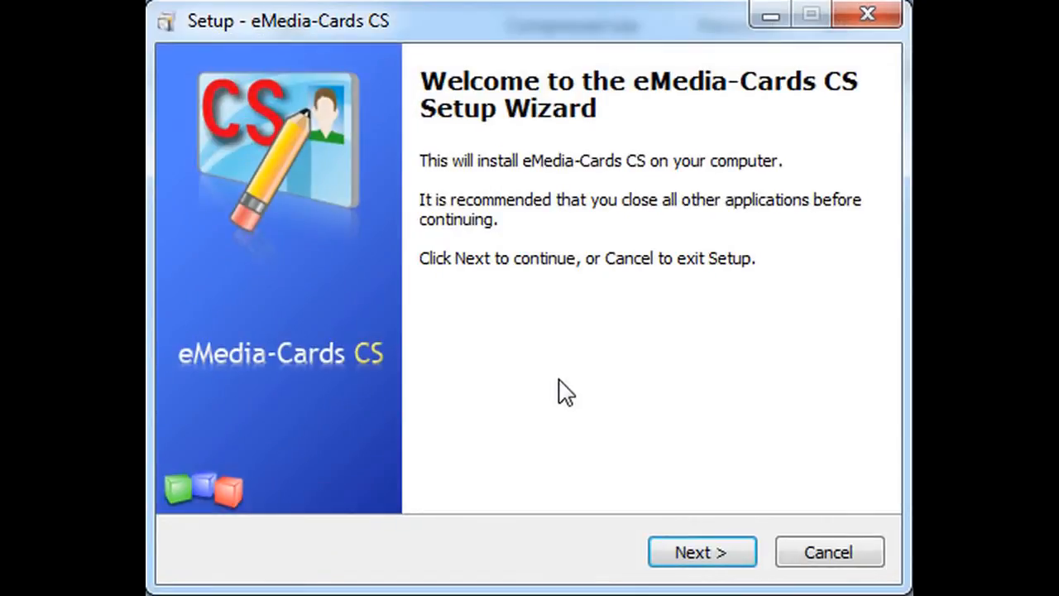
mouse_move(701, 553)
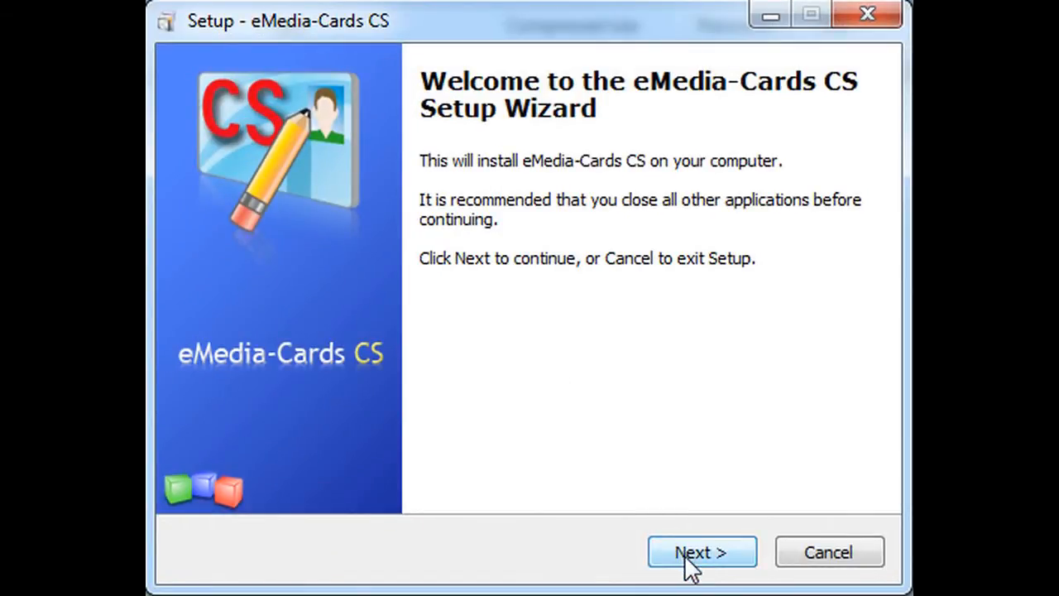
click(702, 553)
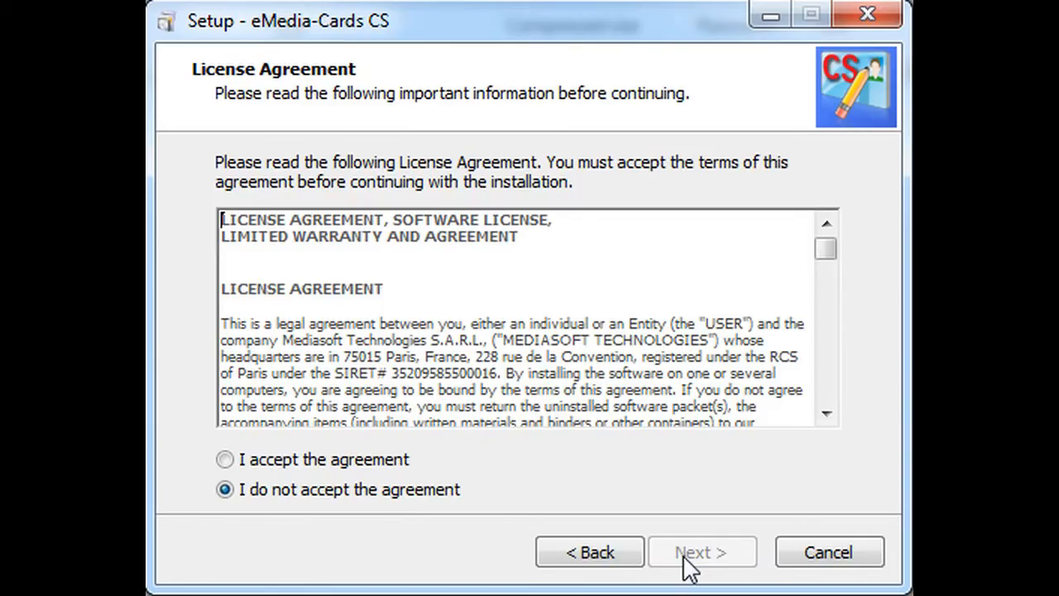
click(225, 460)
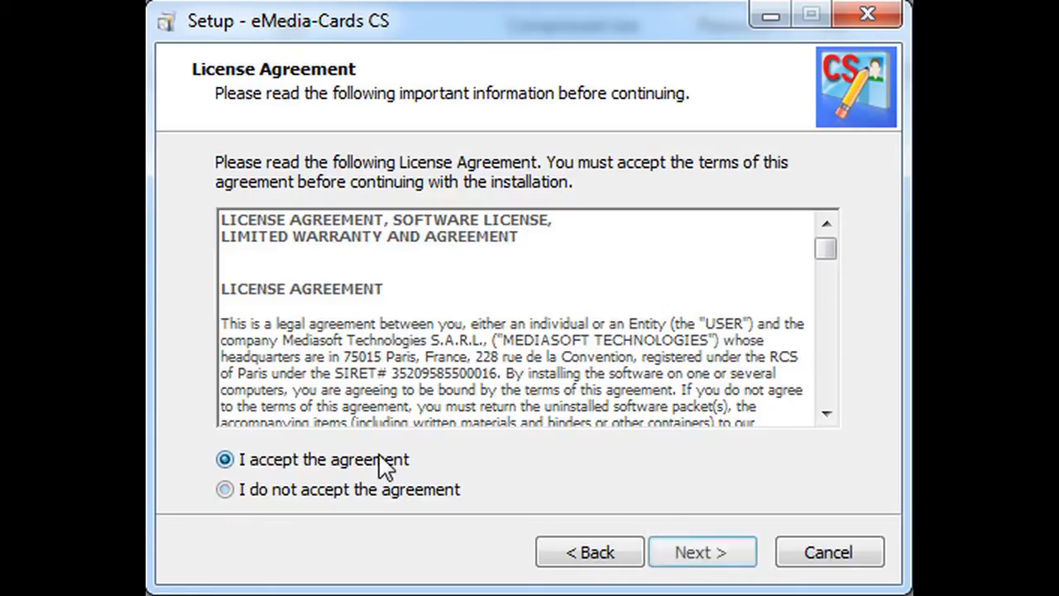
click(702, 553)
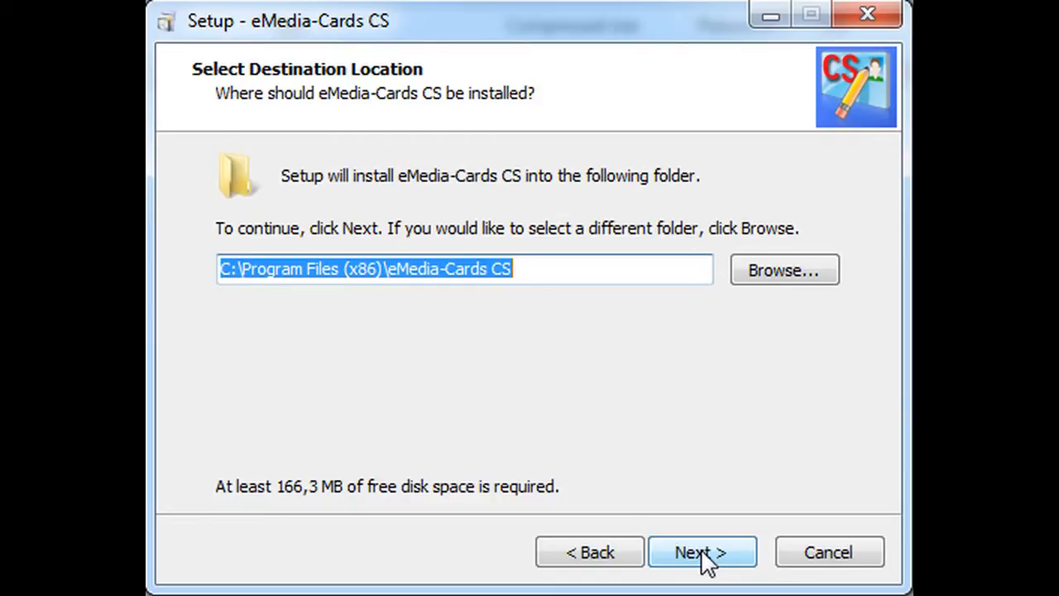
Install into the default Program Files folder with 'Create a desktop icon' checked.
click(701, 552)
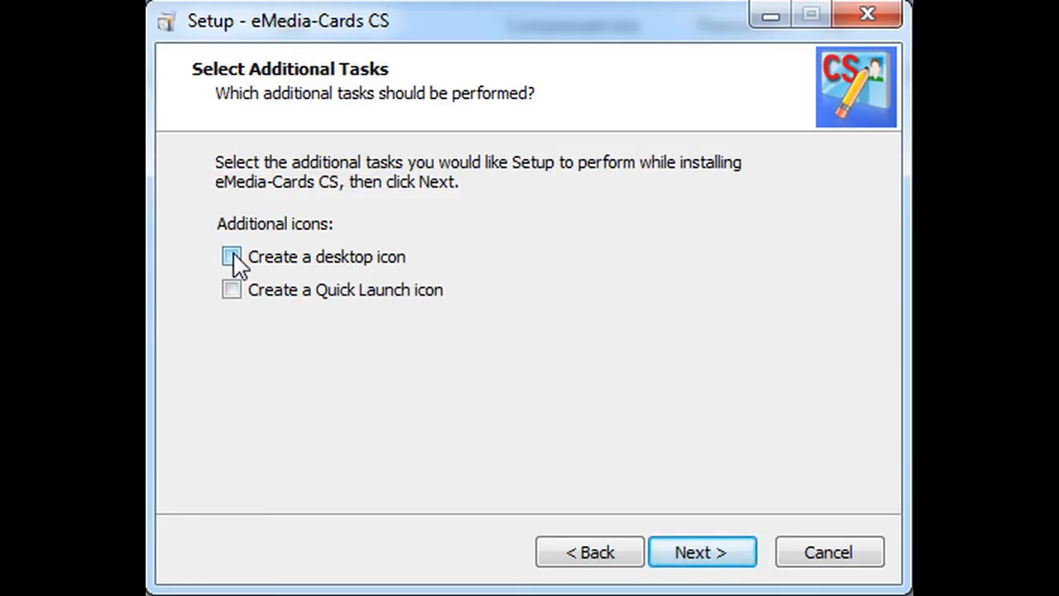
click(231, 257)
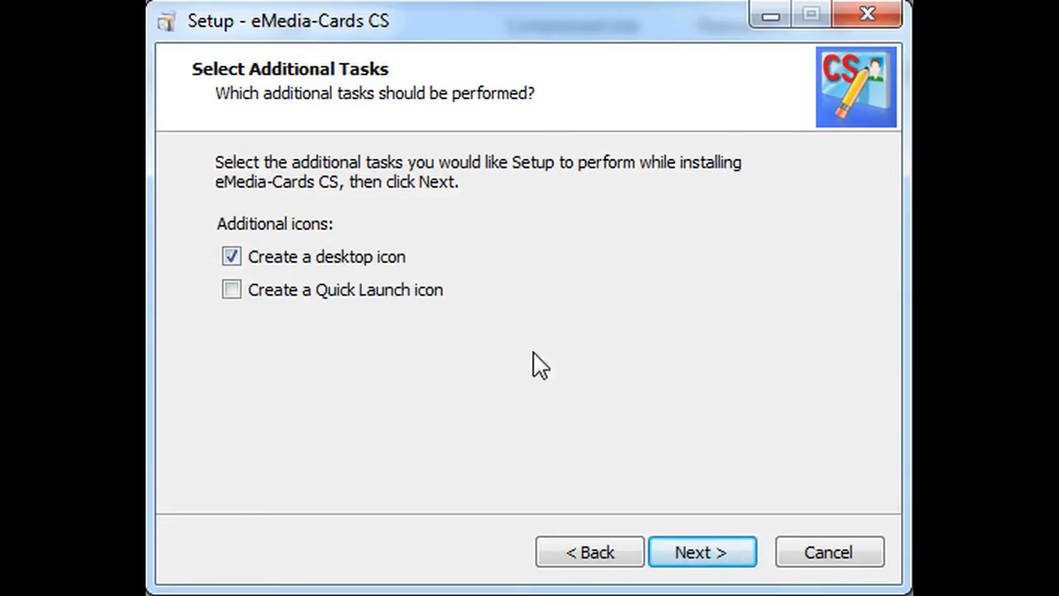
click(702, 553)
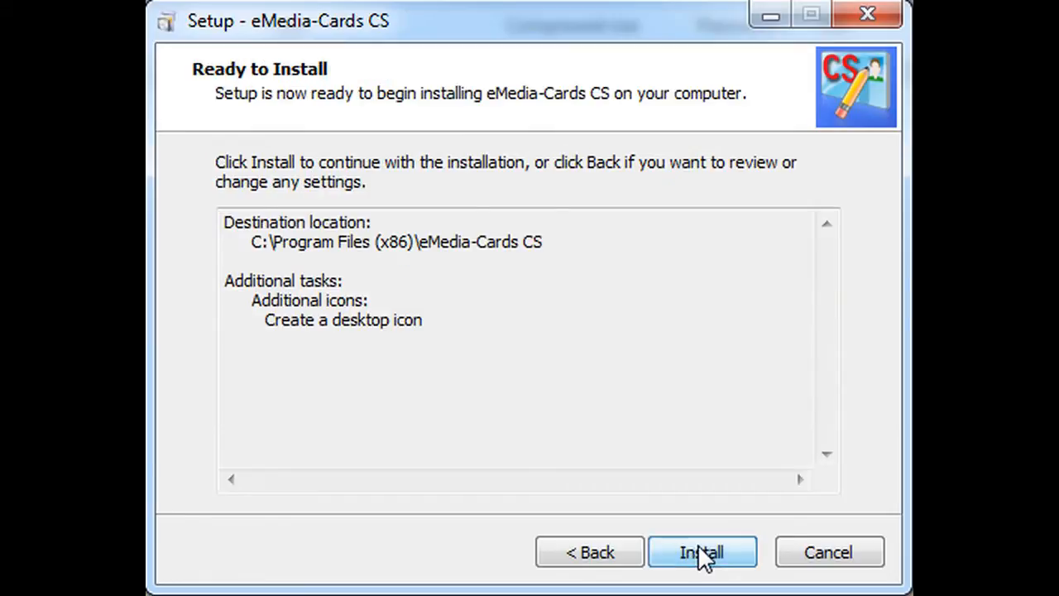
click(701, 552)
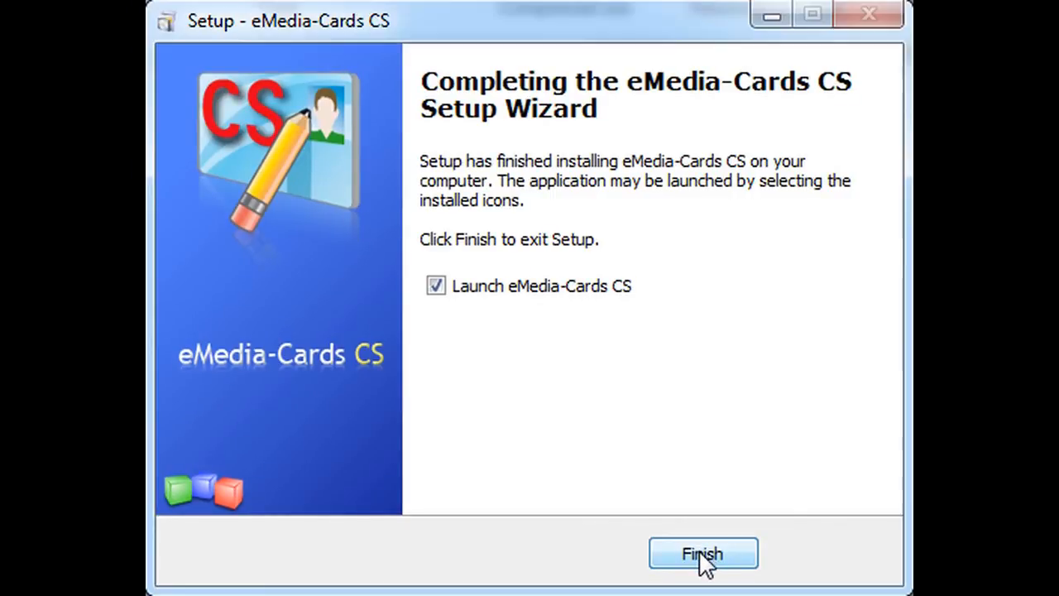
click(701, 552)
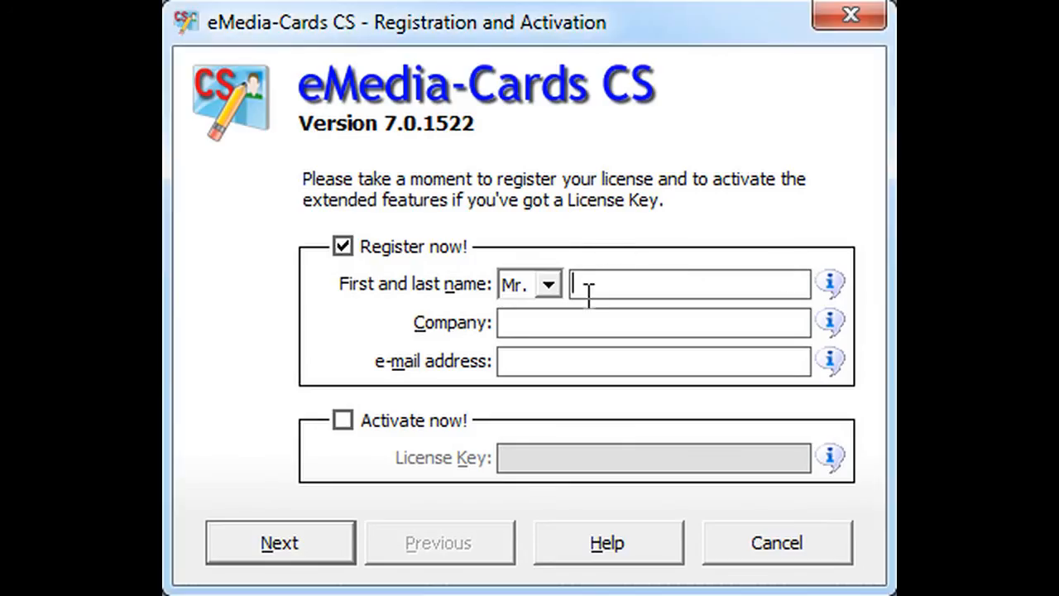
text(John Doe)
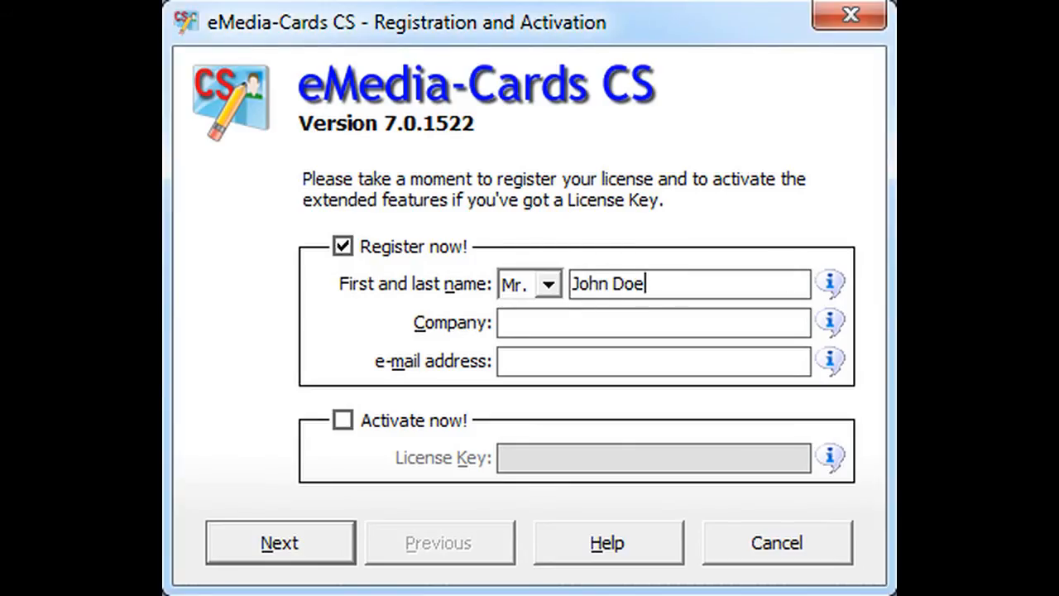
text(Youtube)
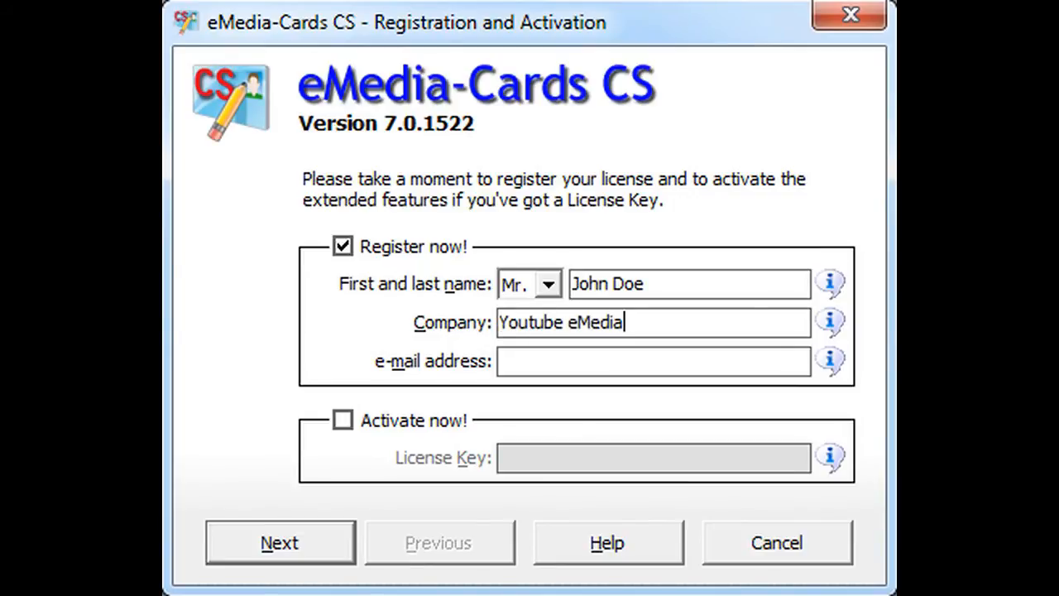
text(eMedi)
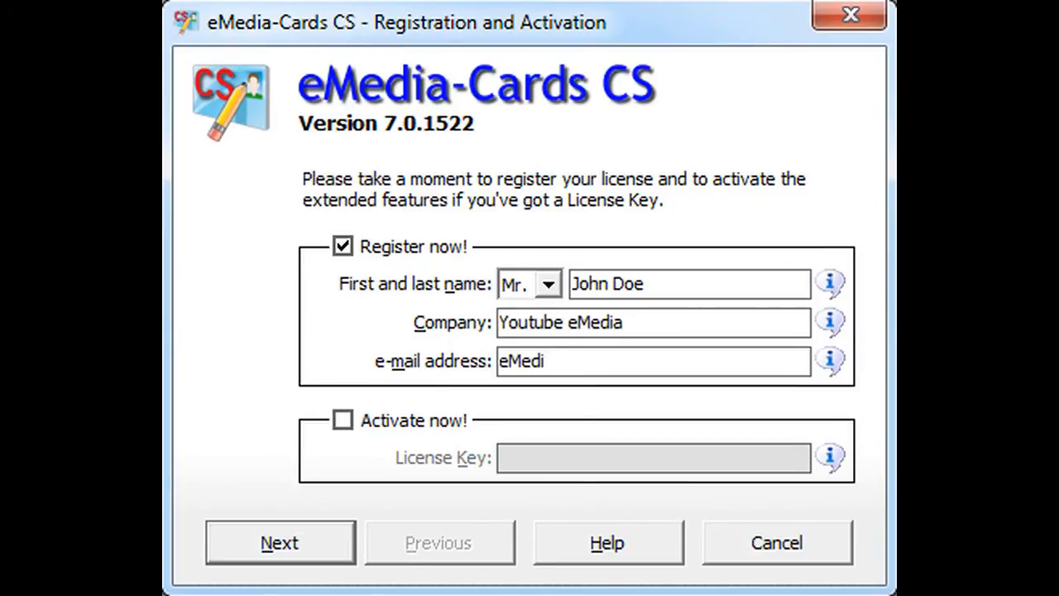
text(ayoutube)
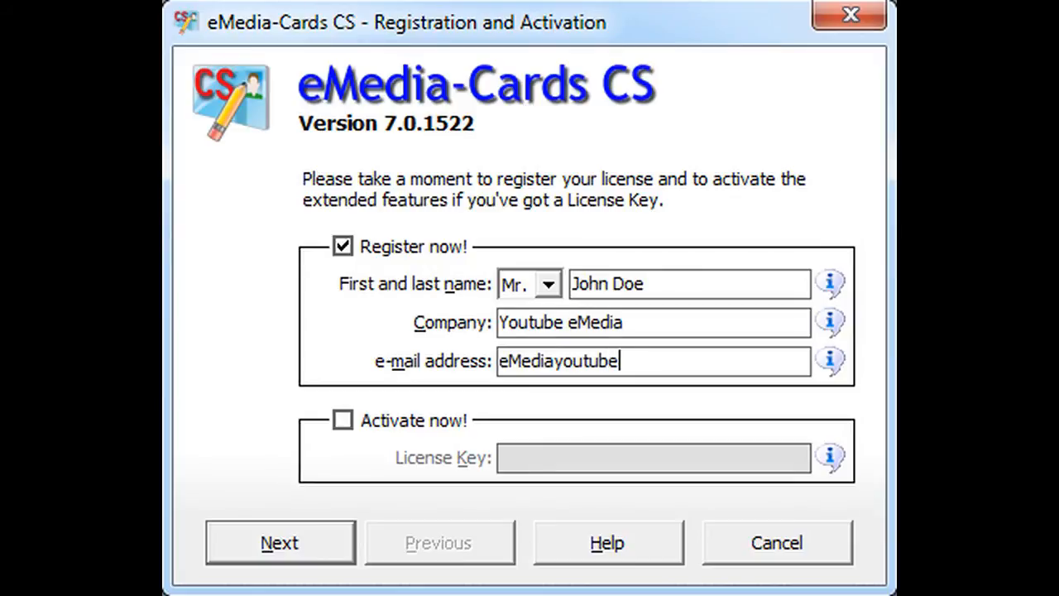
text(@test.com)
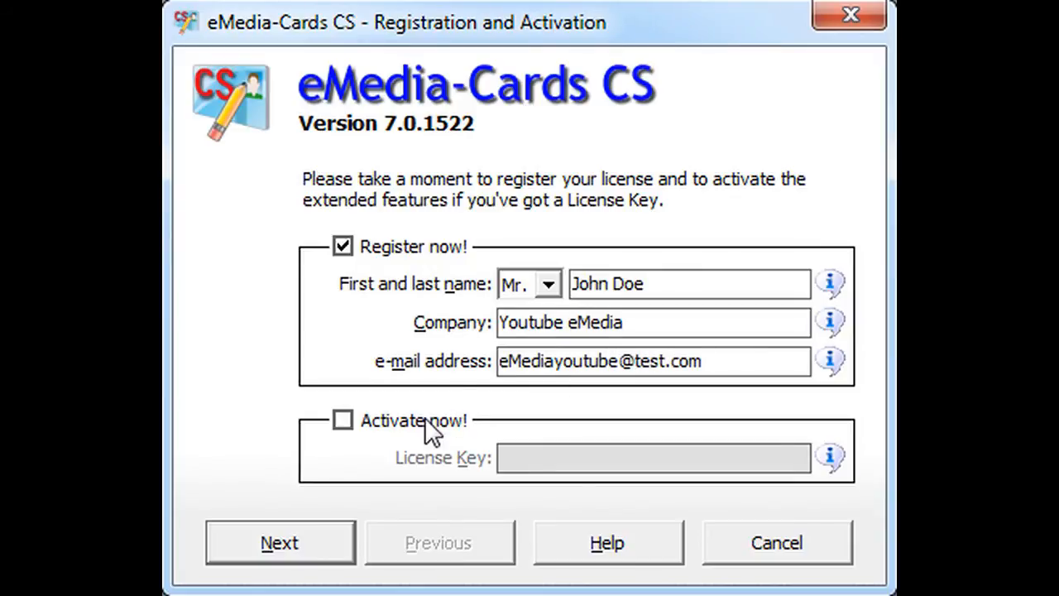
click(343, 420)
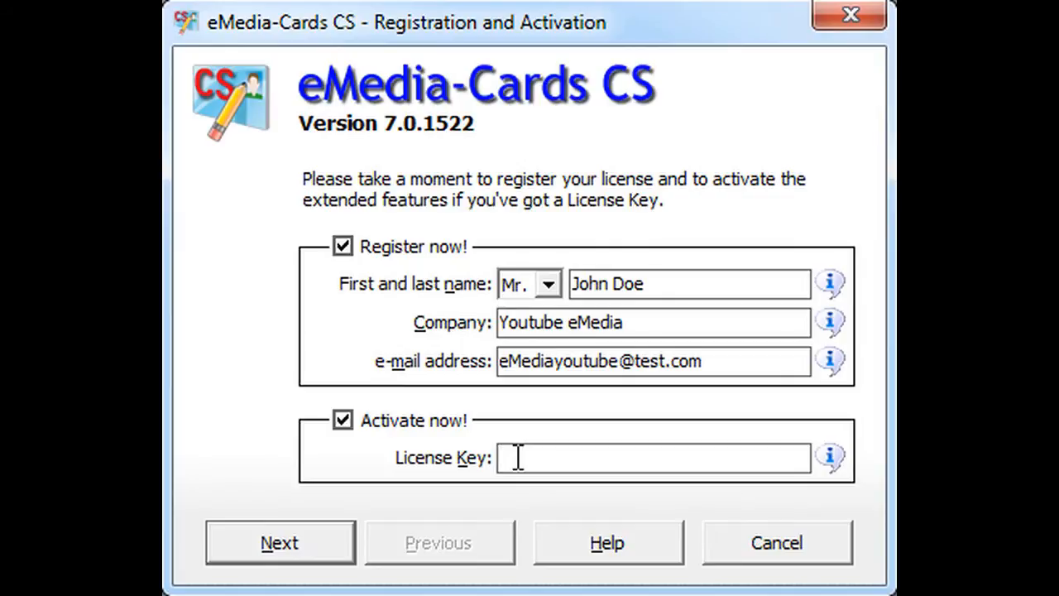
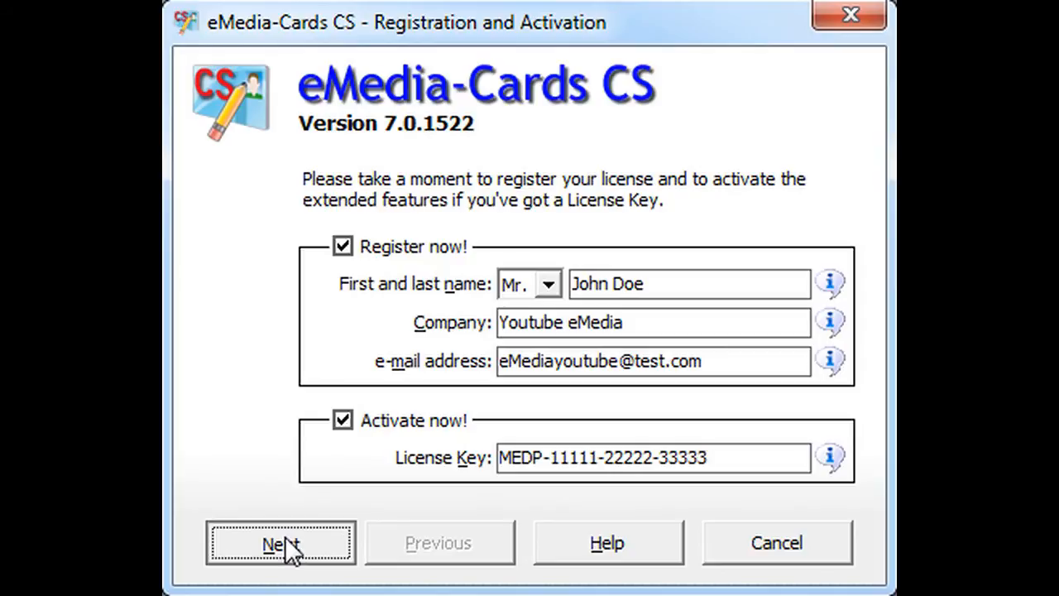
click(280, 543)
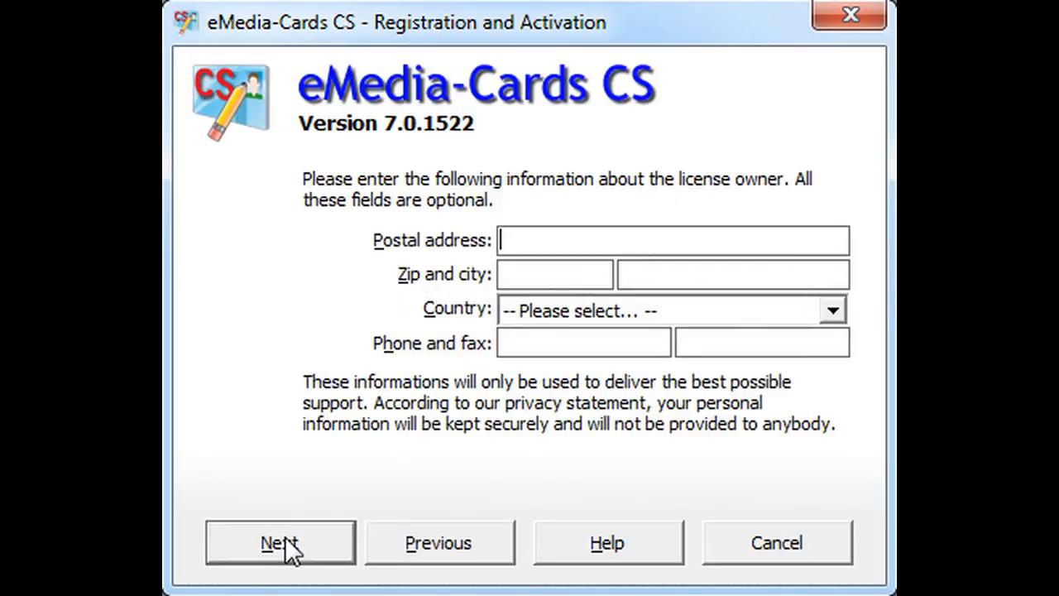
text(28)
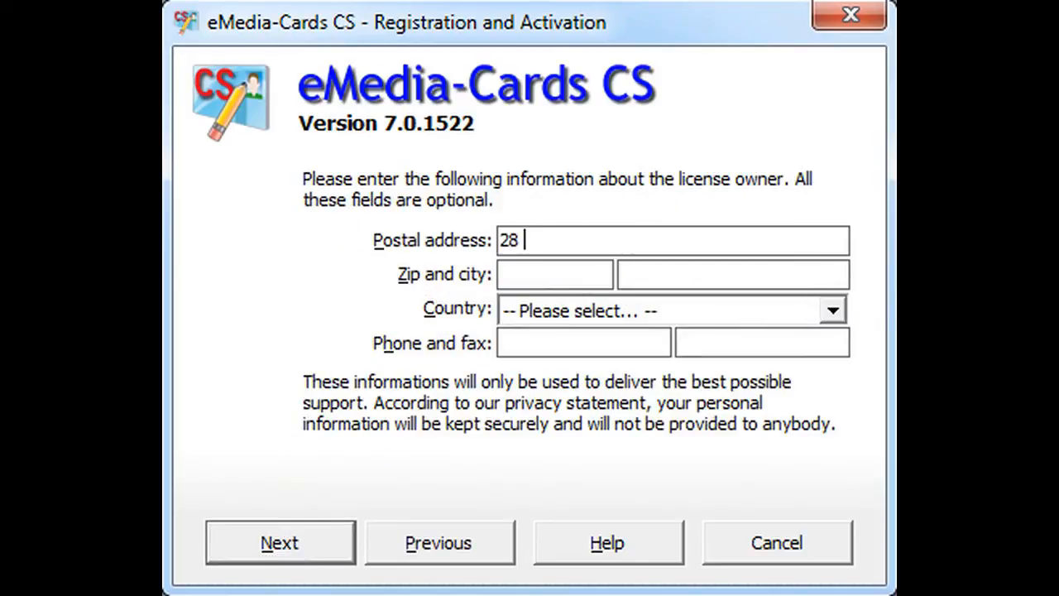
text(rue eMedia)
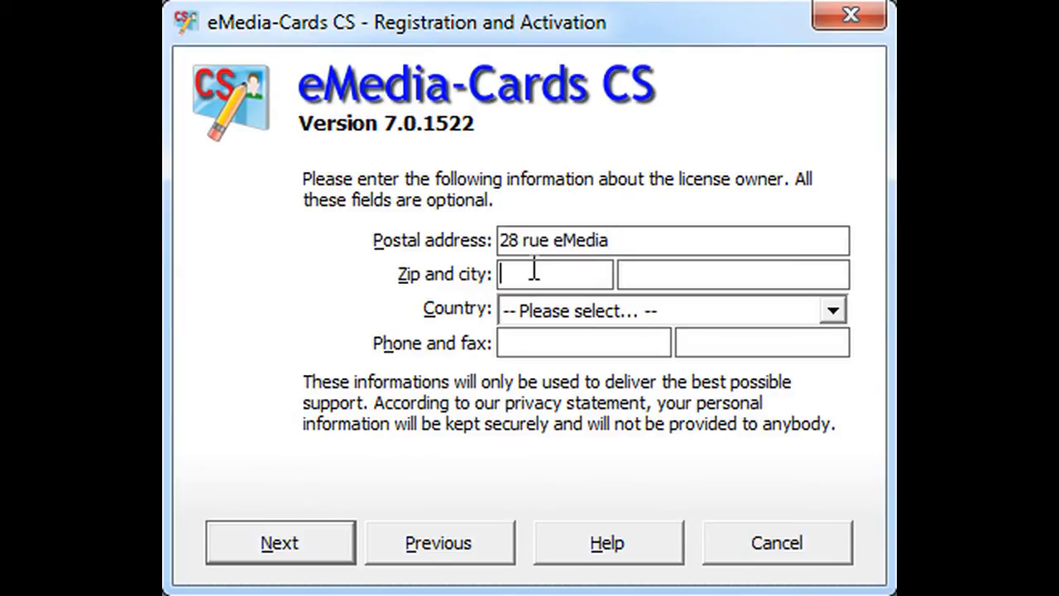
text(75000)
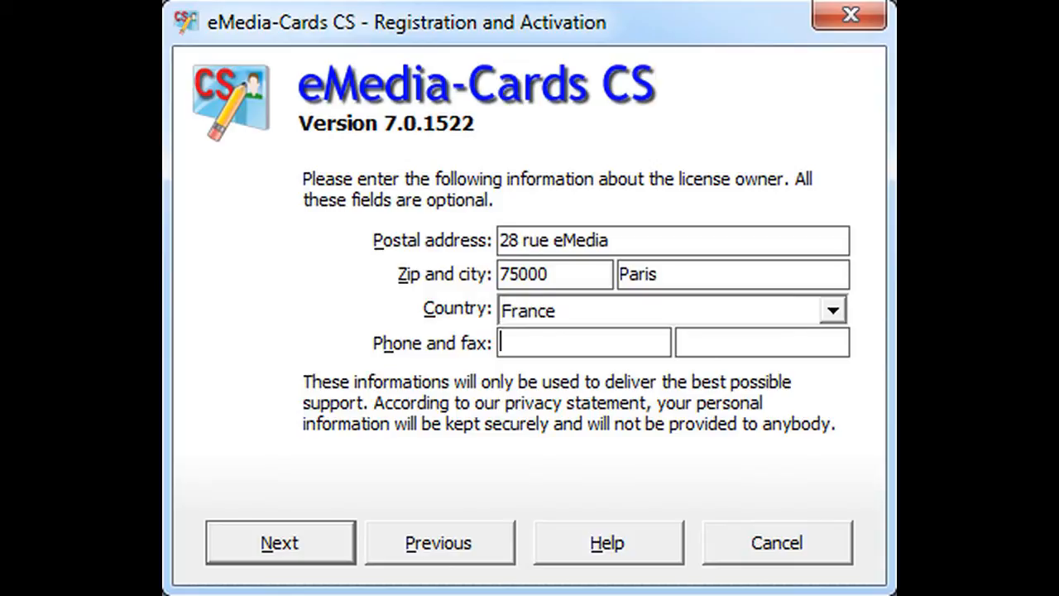
text(+336)
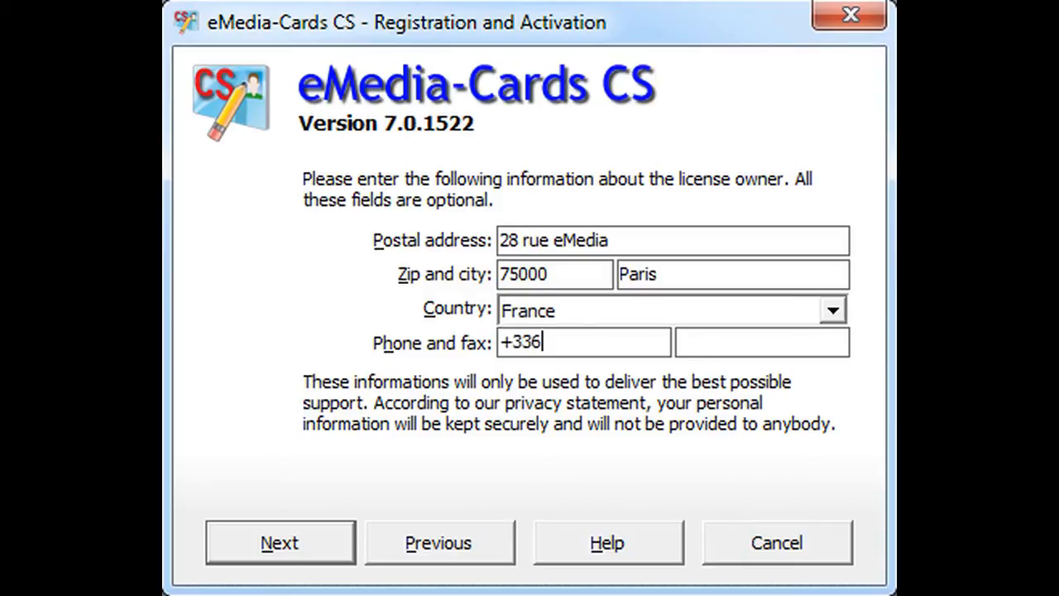
text(12345678)
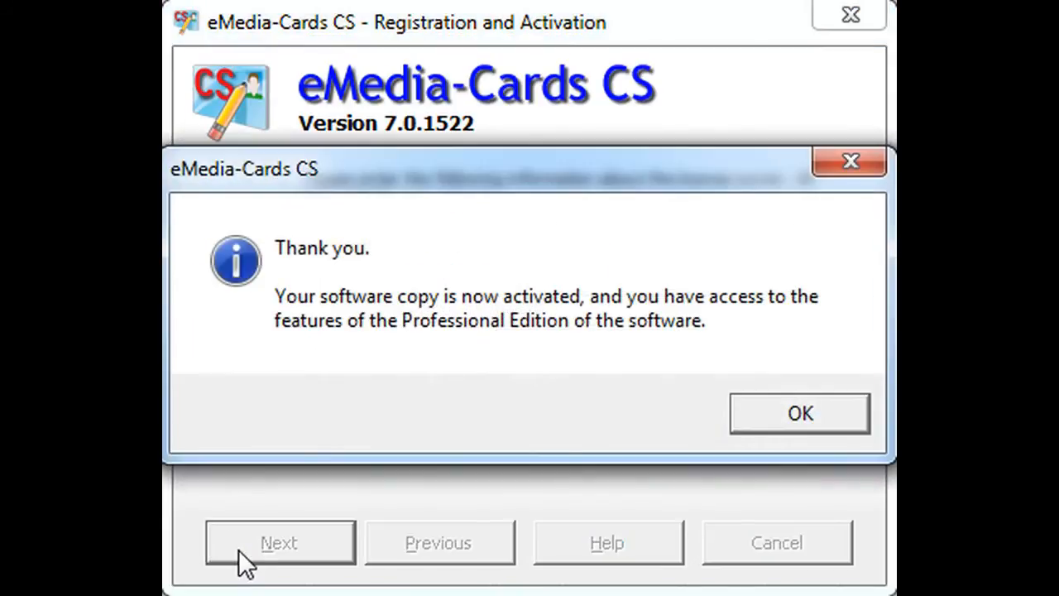
mouse_move(827, 455)
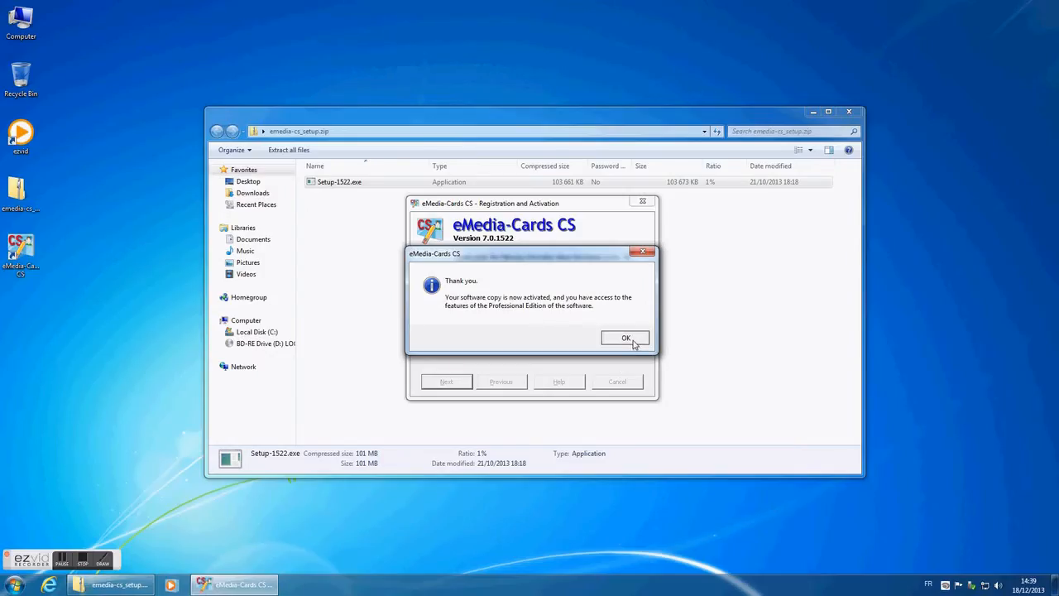
Dismiss the 'software copy is now activated' message, opening the app on a new card template.
click(626, 337)
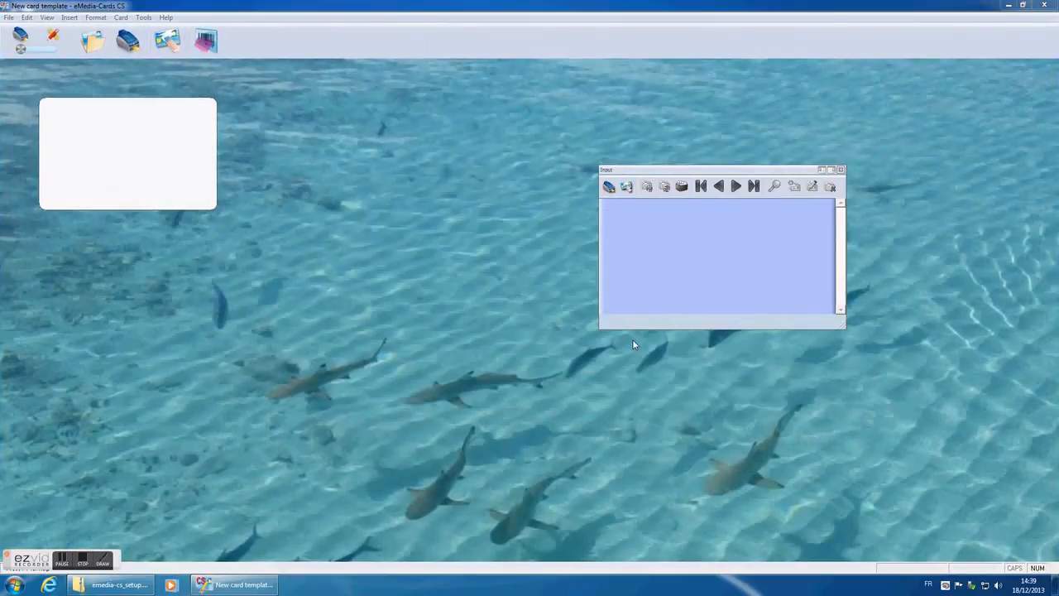